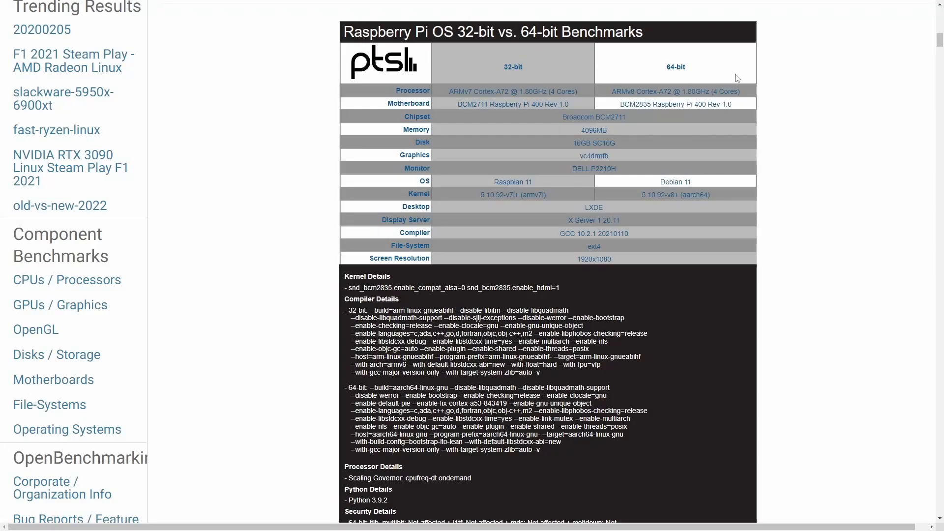
mouse_move(778, 128)
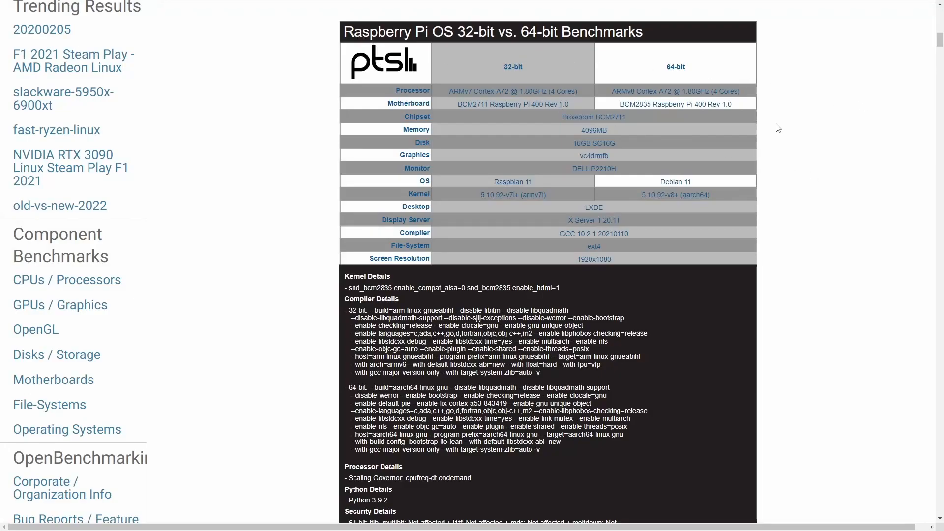
mouse_move(856, 153)
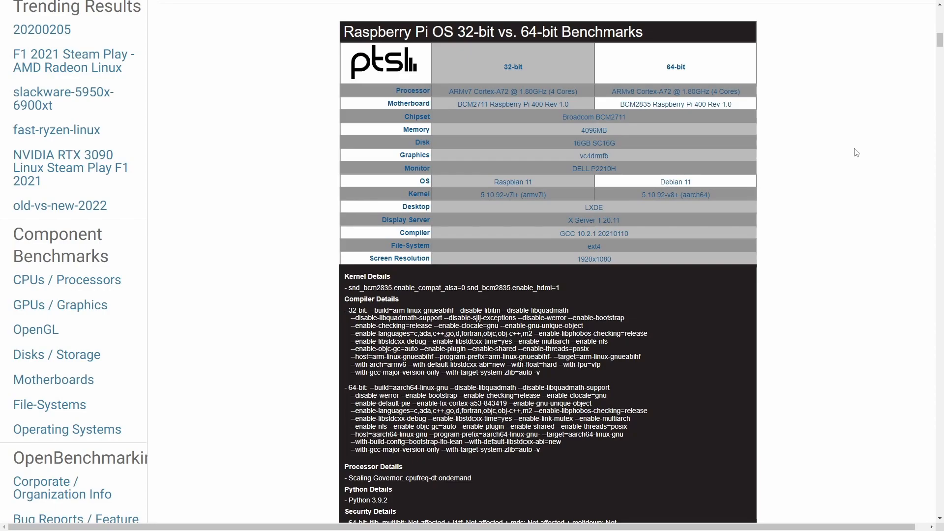
mouse_move(497, 72)
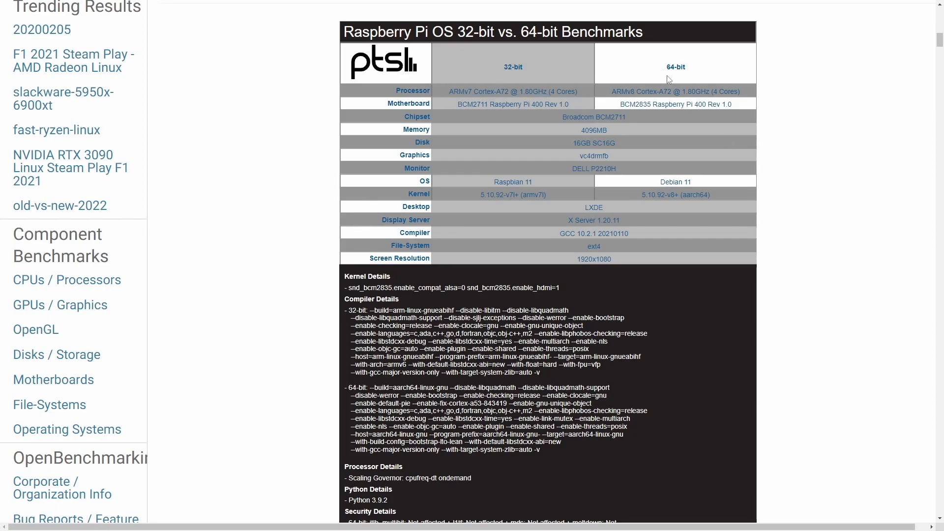
mouse_move(864, 112)
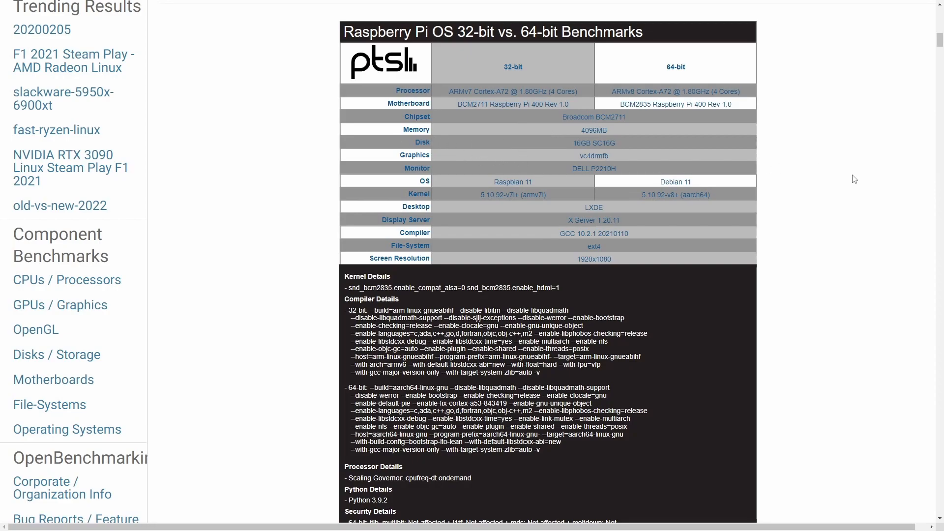
mouse_move(830, 224)
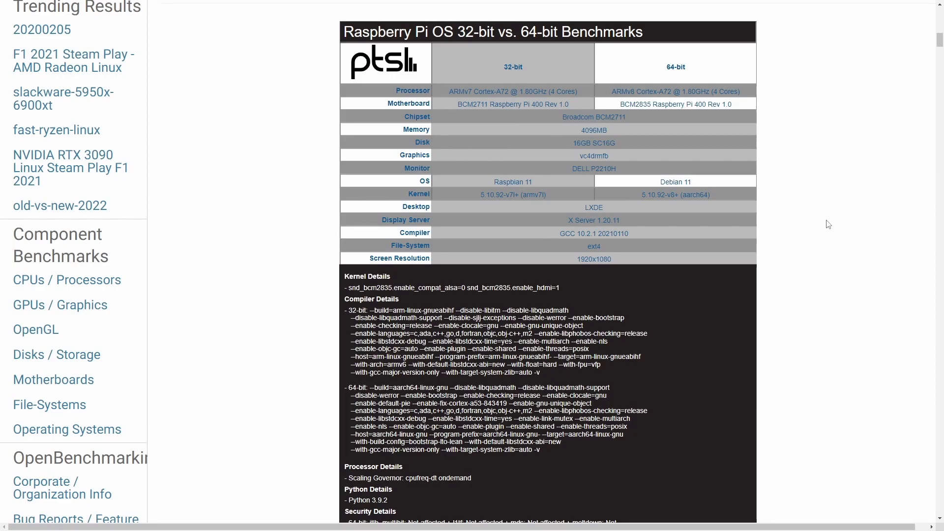
mouse_move(795, 225)
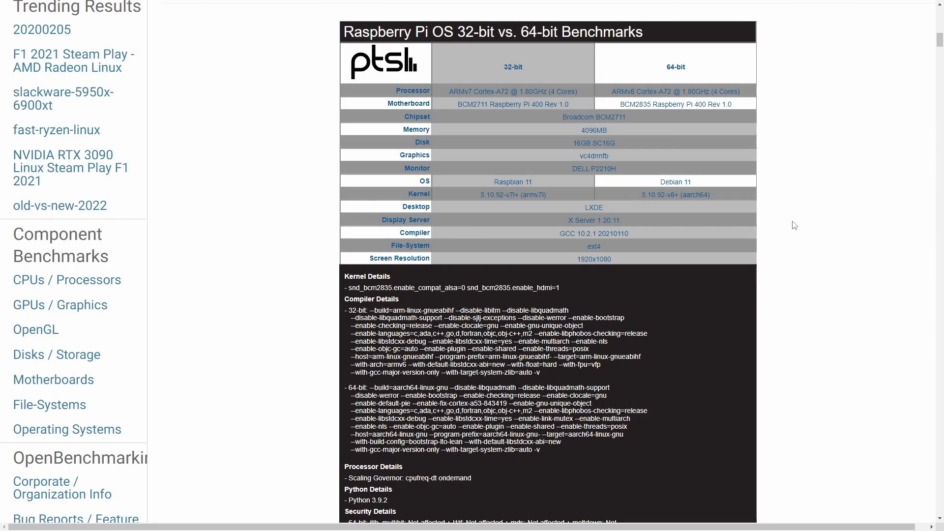
mouse_move(789, 225)
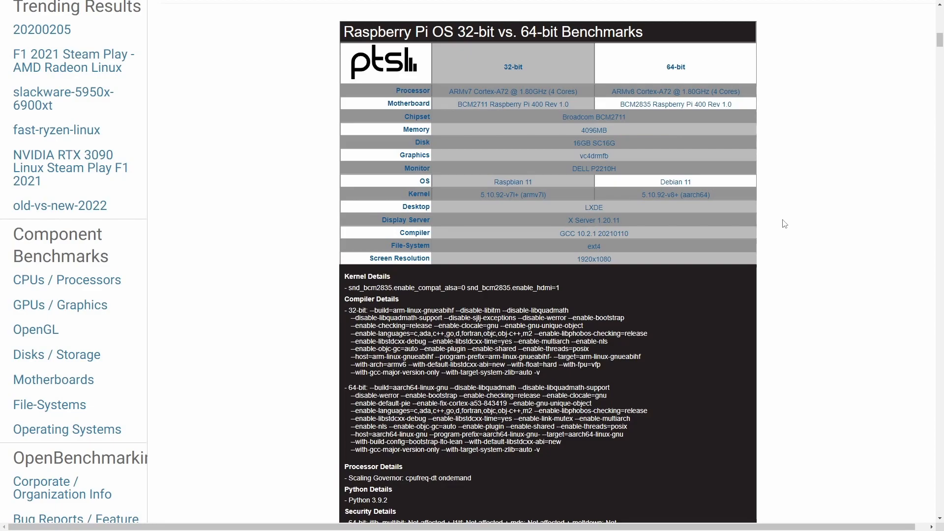
mouse_move(794, 219)
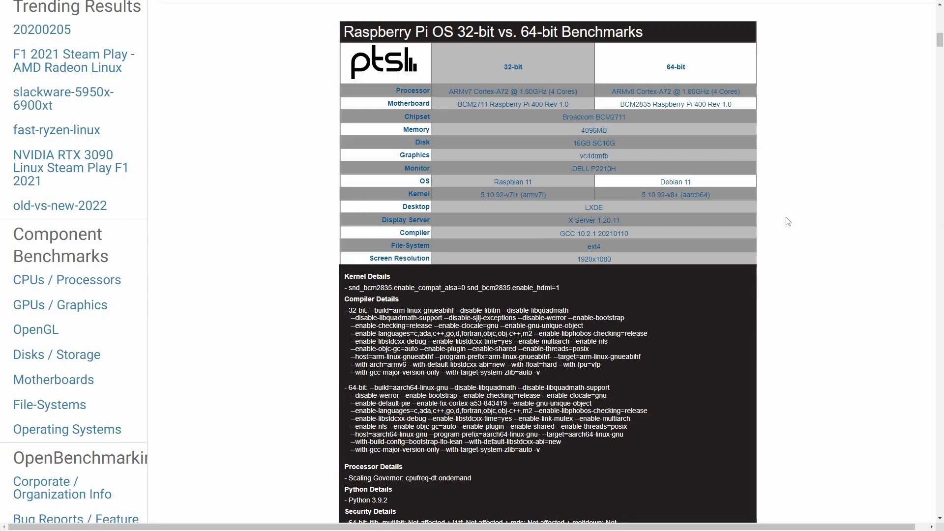
scroll(down, 3)
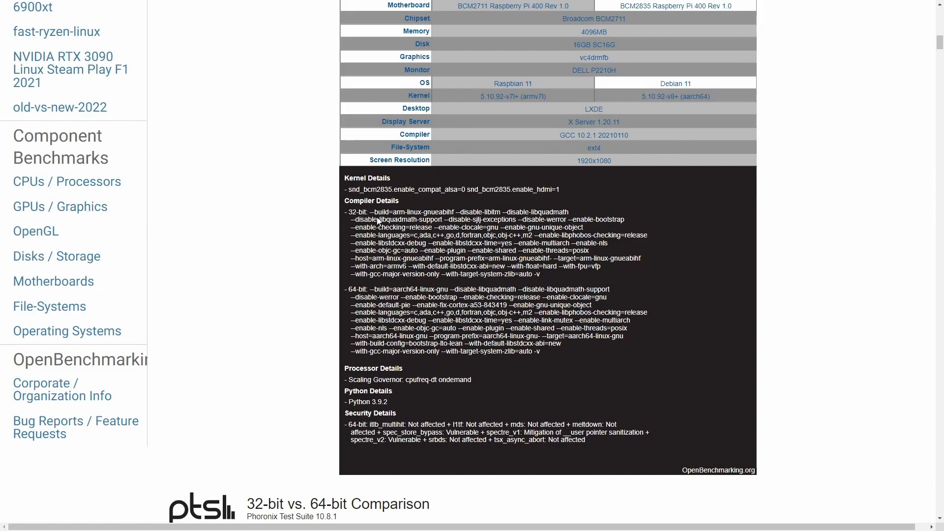
mouse_move(368, 294)
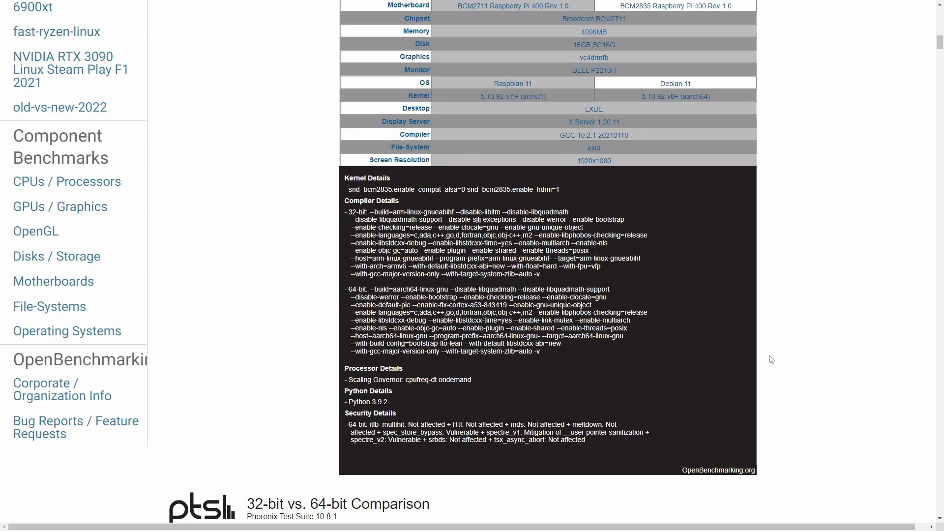
mouse_move(799, 358)
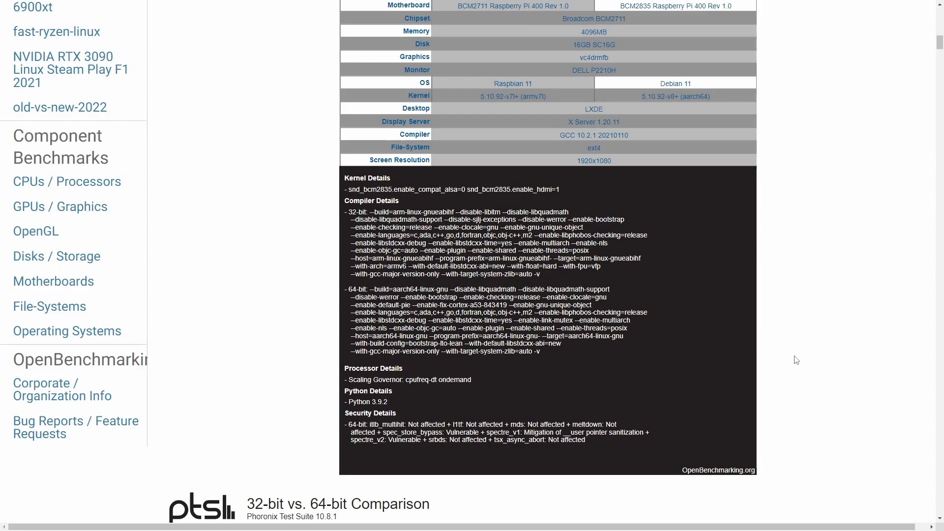
mouse_move(838, 176)
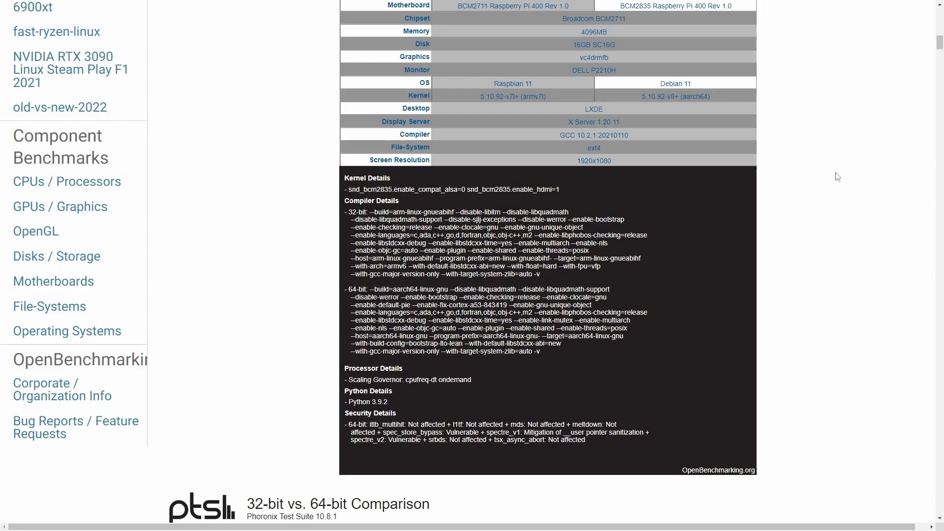
mouse_move(795, 195)
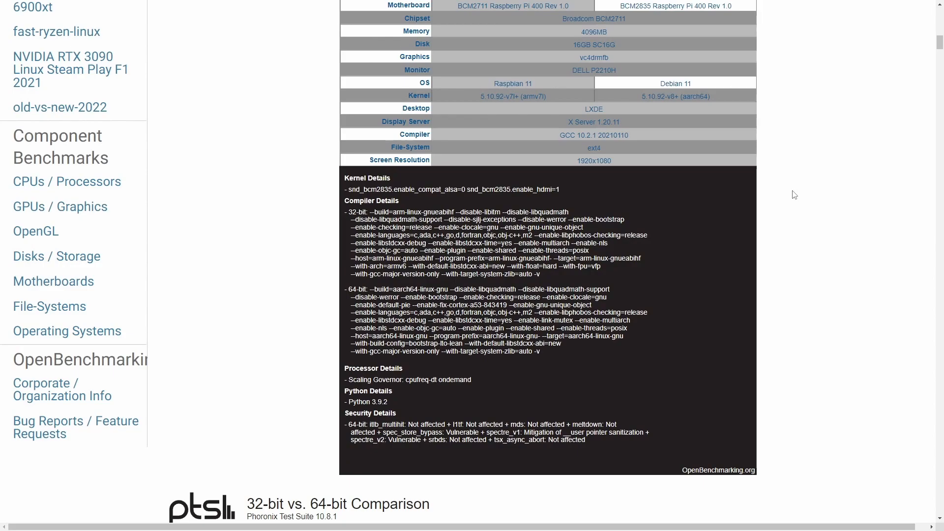
mouse_move(807, 192)
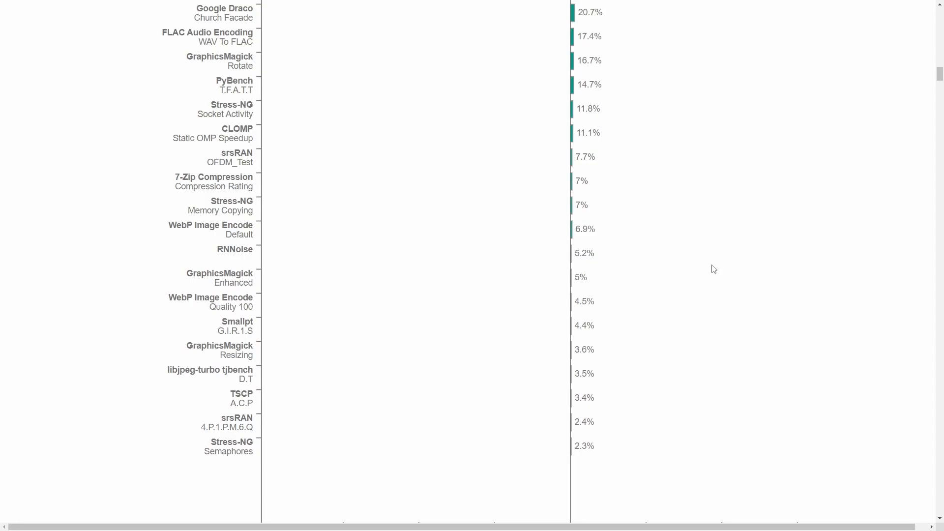
mouse_move(583, 338)
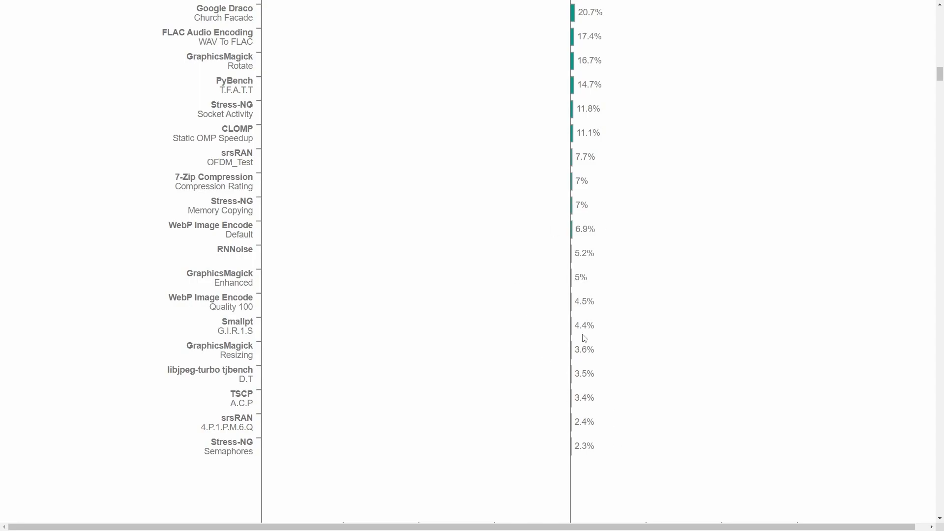
mouse_move(697, 283)
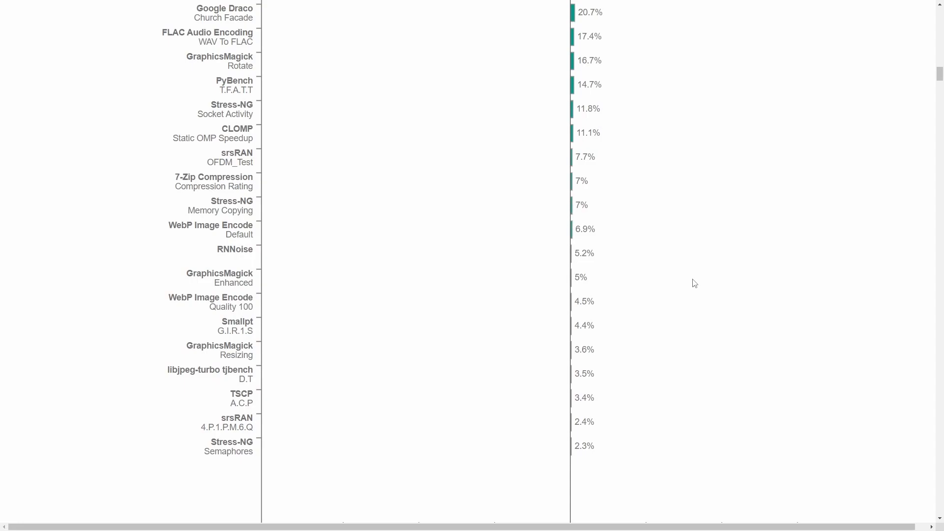
mouse_move(605, 253)
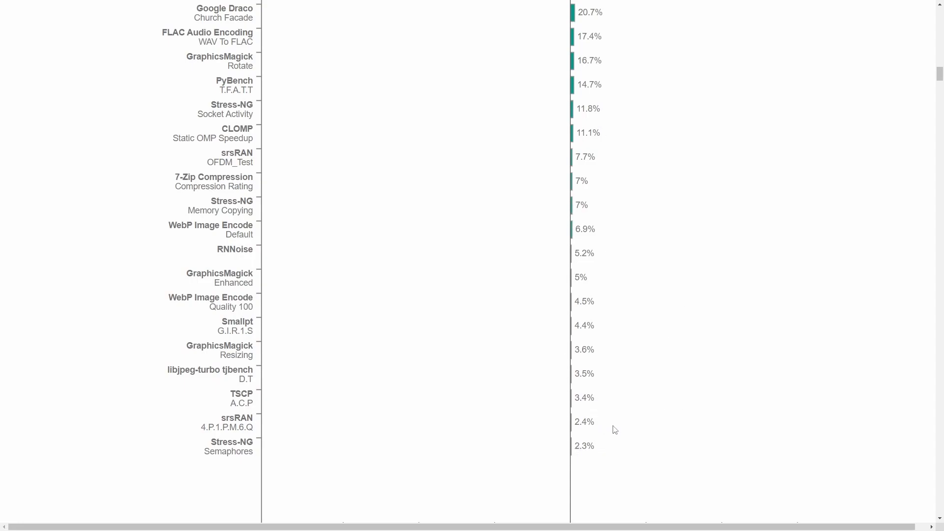
mouse_move(264, 392)
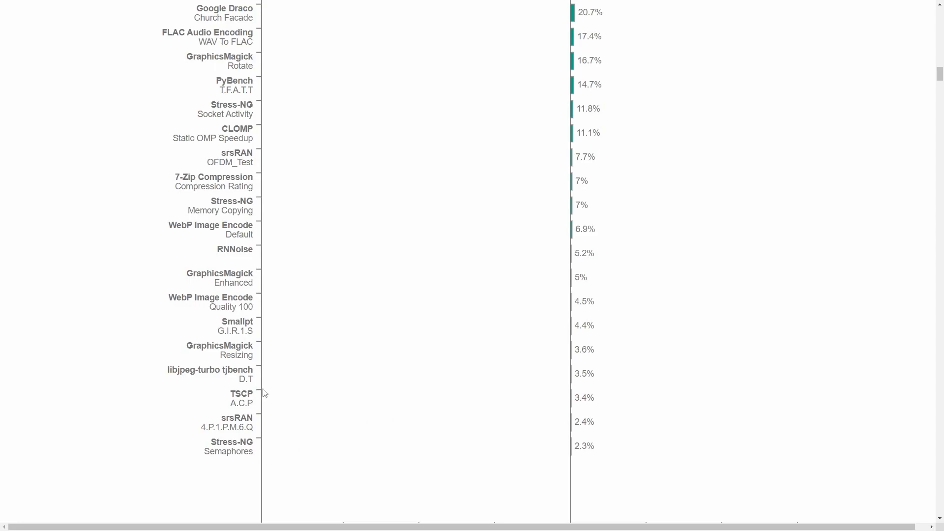
mouse_move(358, 242)
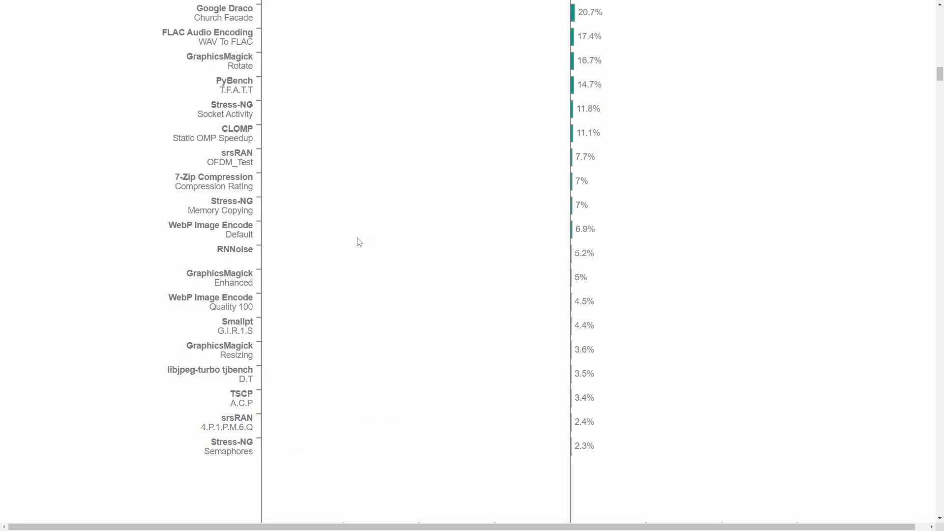
mouse_move(223, 459)
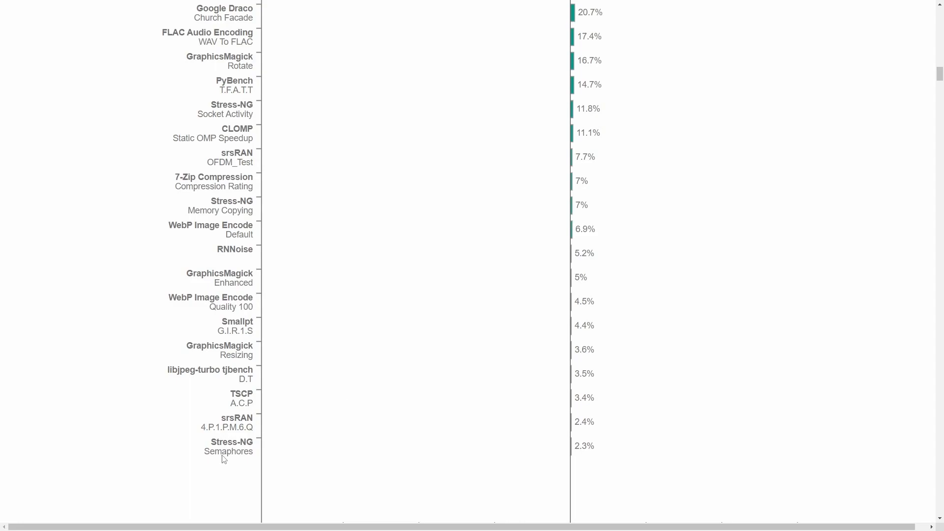
mouse_move(249, 314)
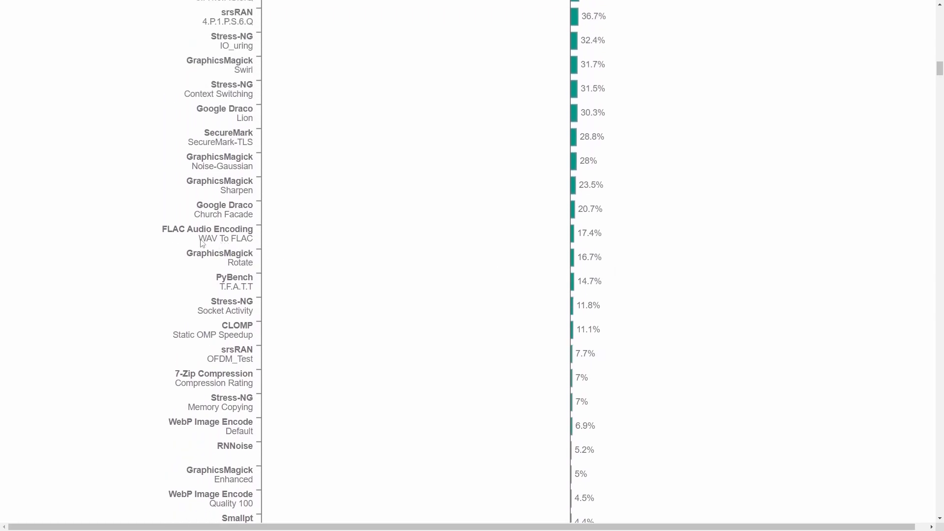
mouse_move(347, 265)
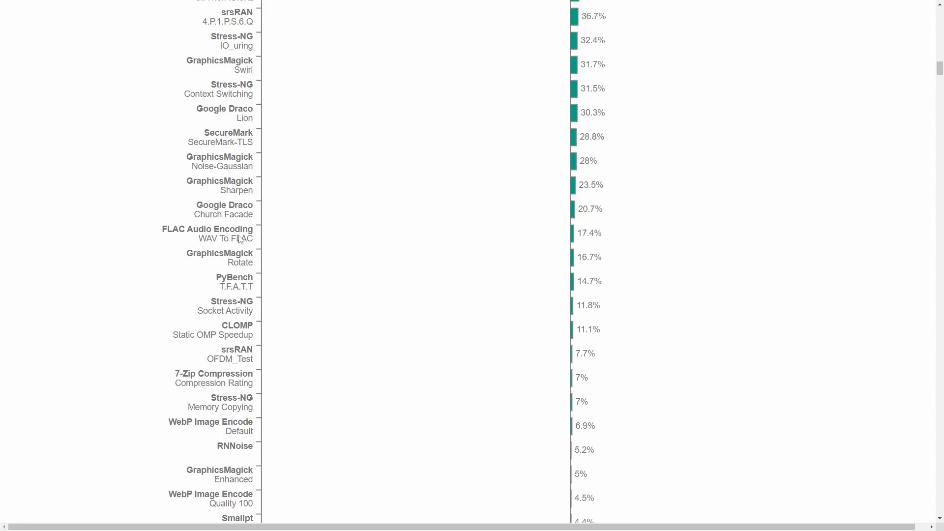
scroll(down, 3)
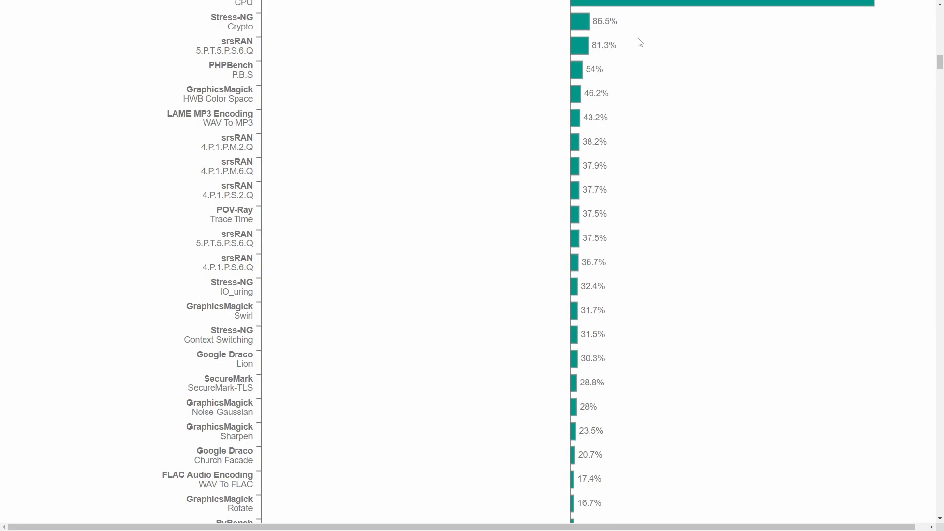
mouse_move(646, 86)
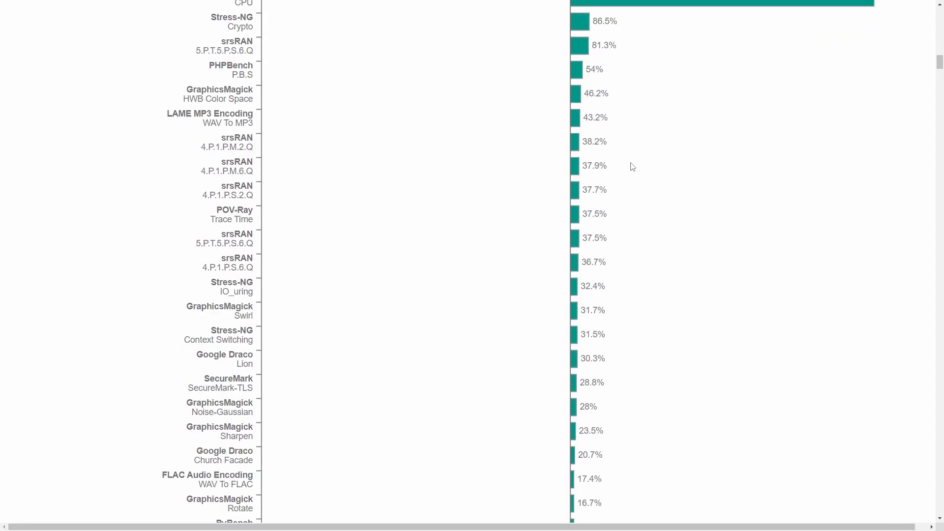
scroll(down, 3)
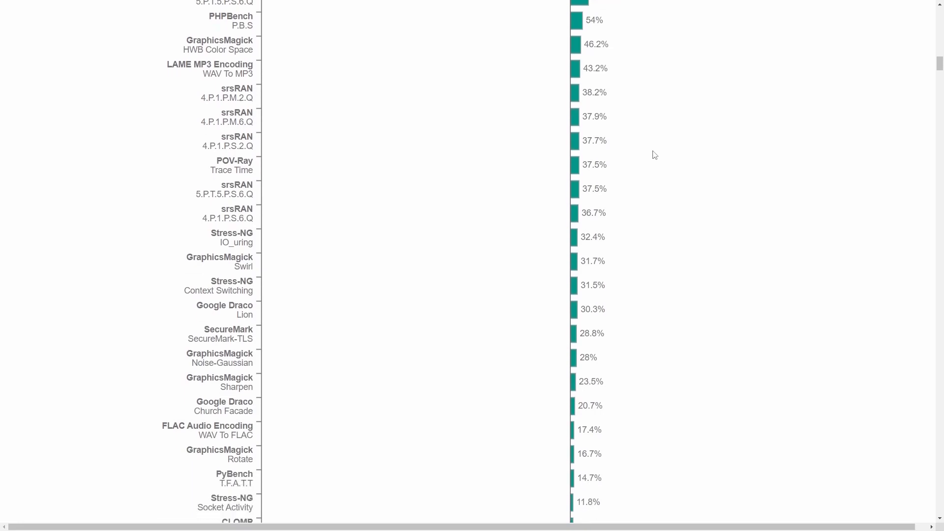
mouse_move(646, 165)
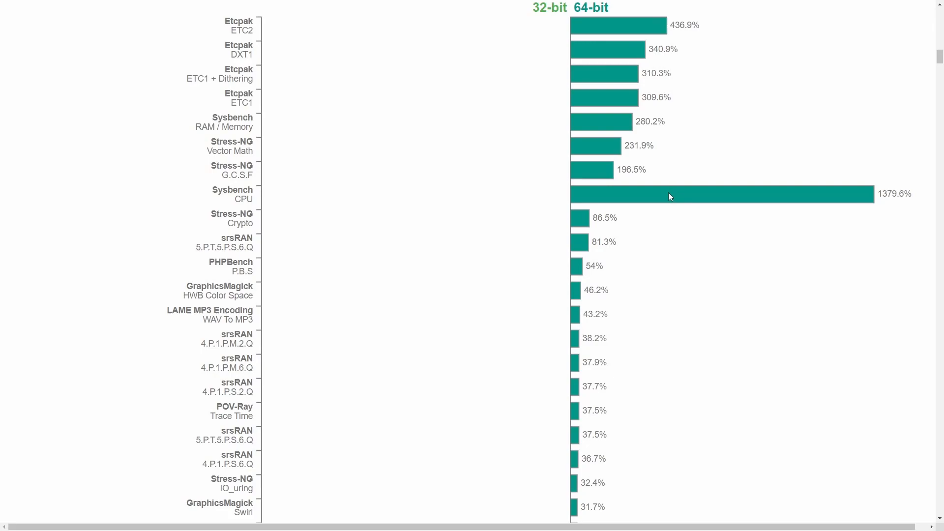
mouse_move(717, 268)
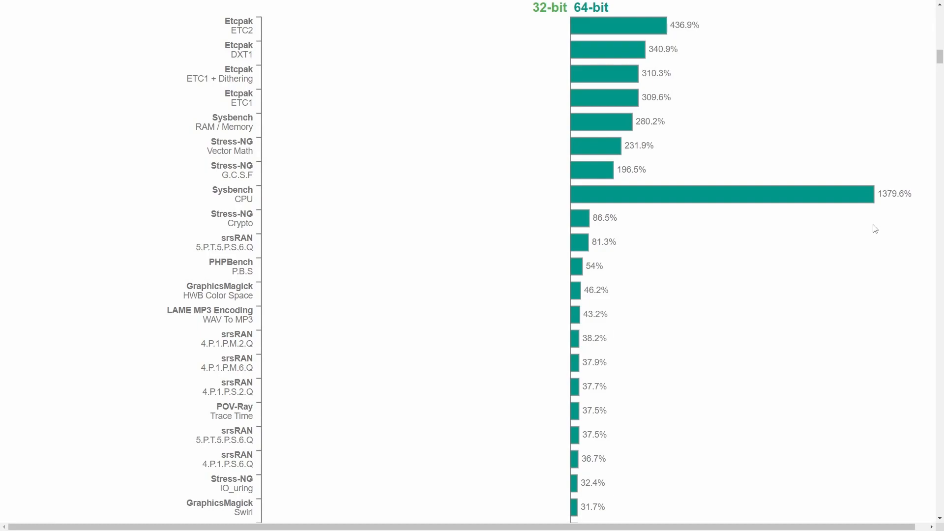
mouse_move(807, 216)
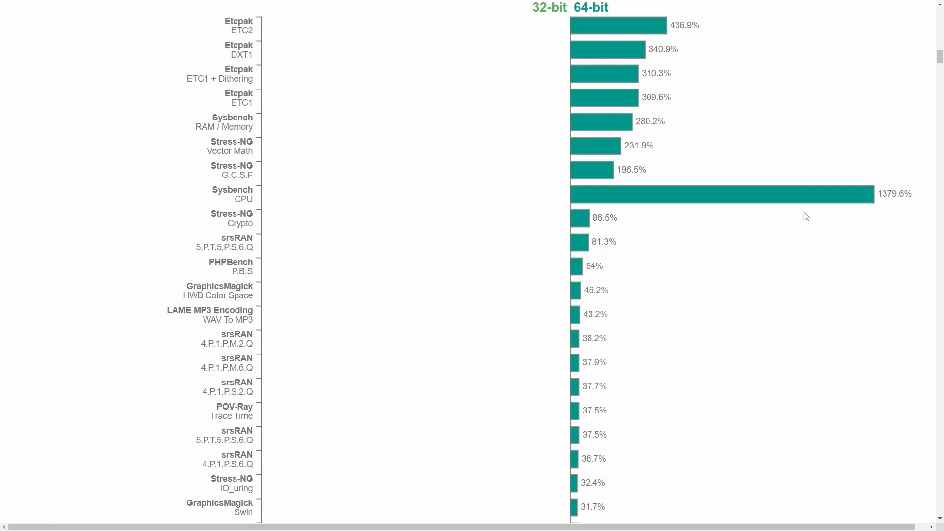
mouse_move(801, 209)
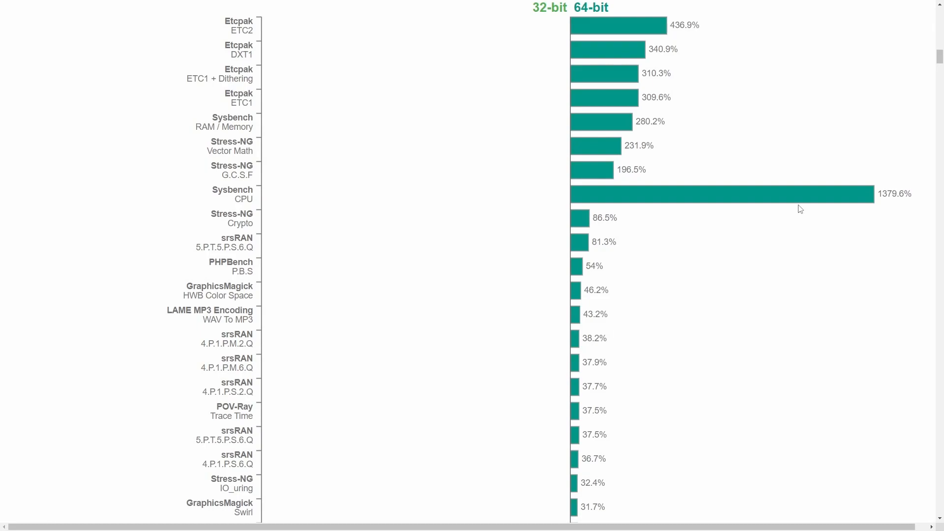
mouse_move(828, 200)
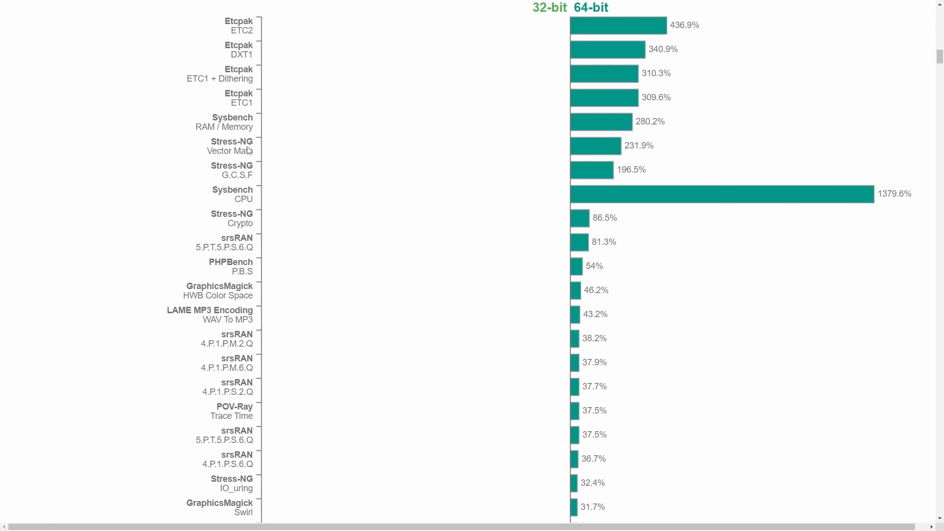
mouse_move(665, 130)
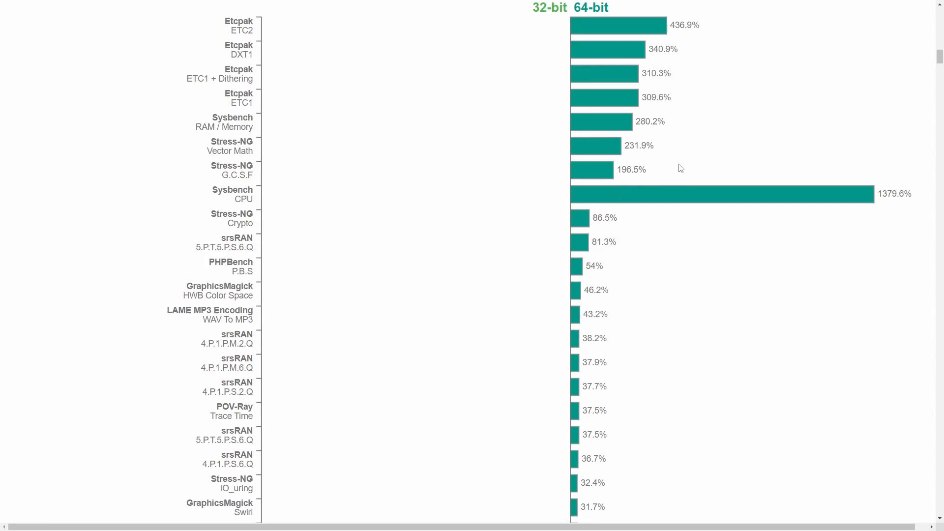
mouse_move(647, 165)
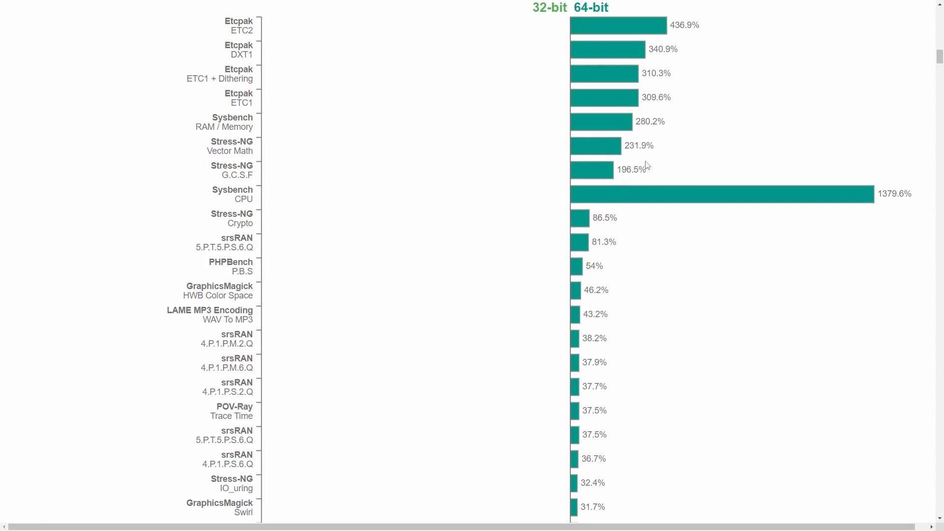
mouse_move(691, 152)
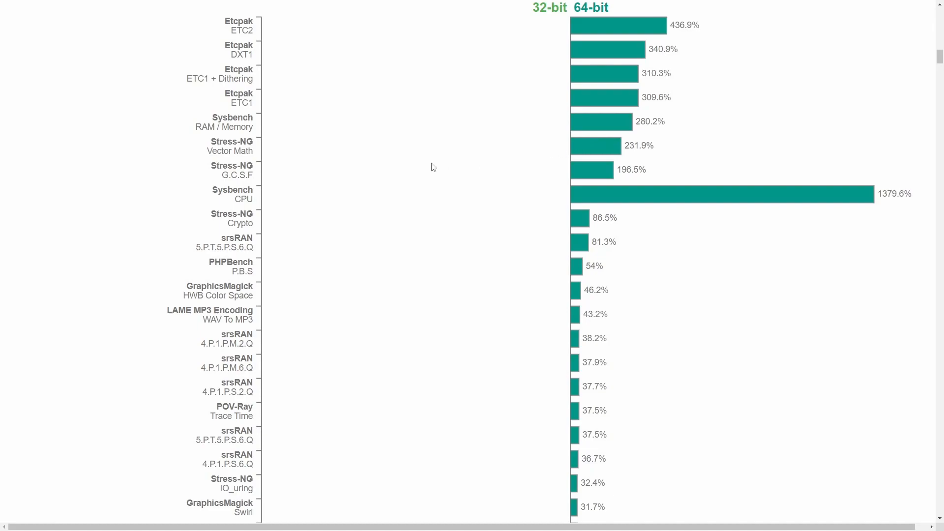
mouse_move(427, 162)
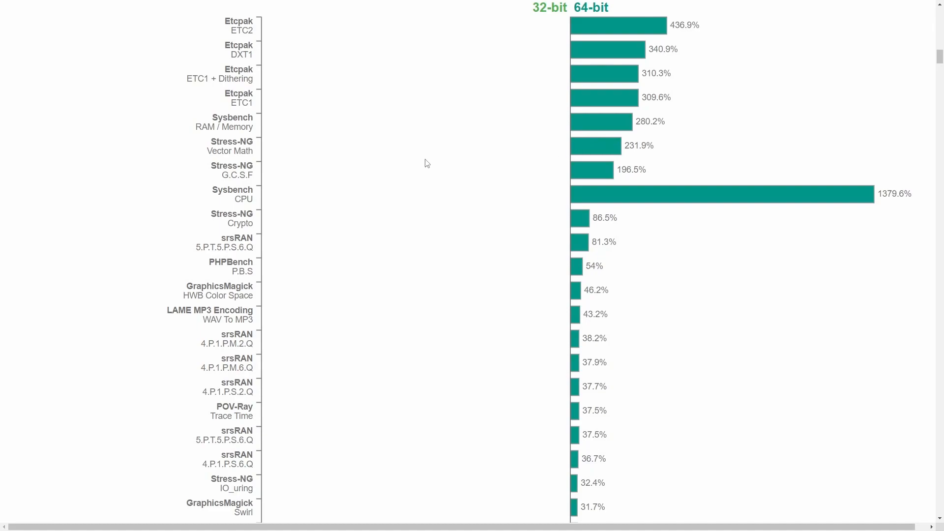
mouse_move(427, 163)
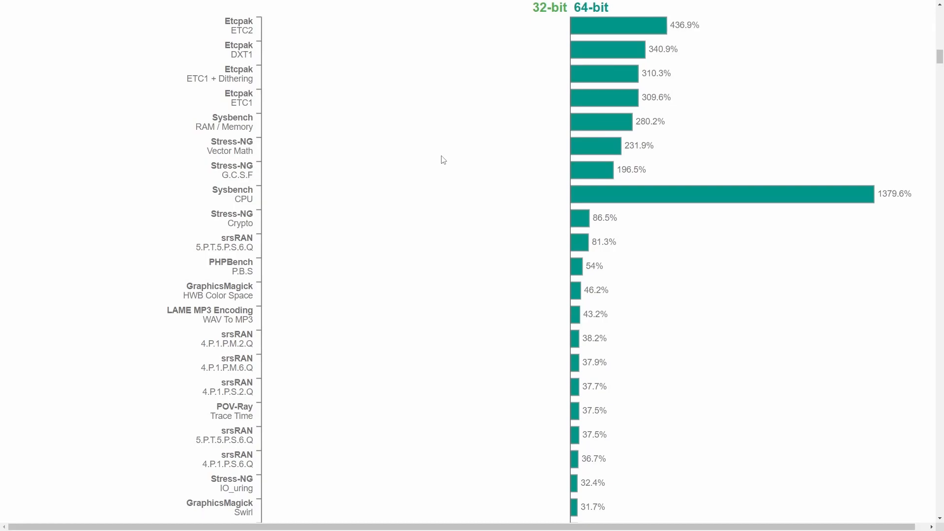
scroll(up, 3)
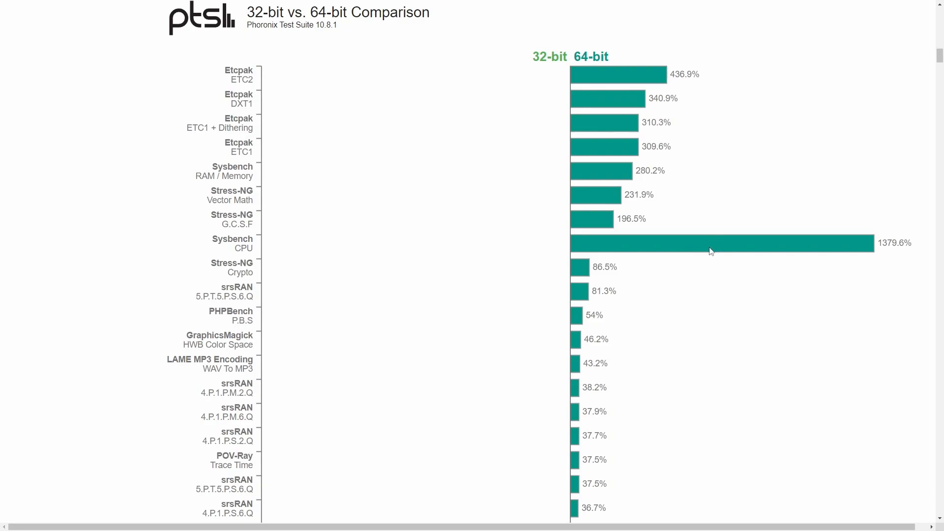
mouse_move(722, 267)
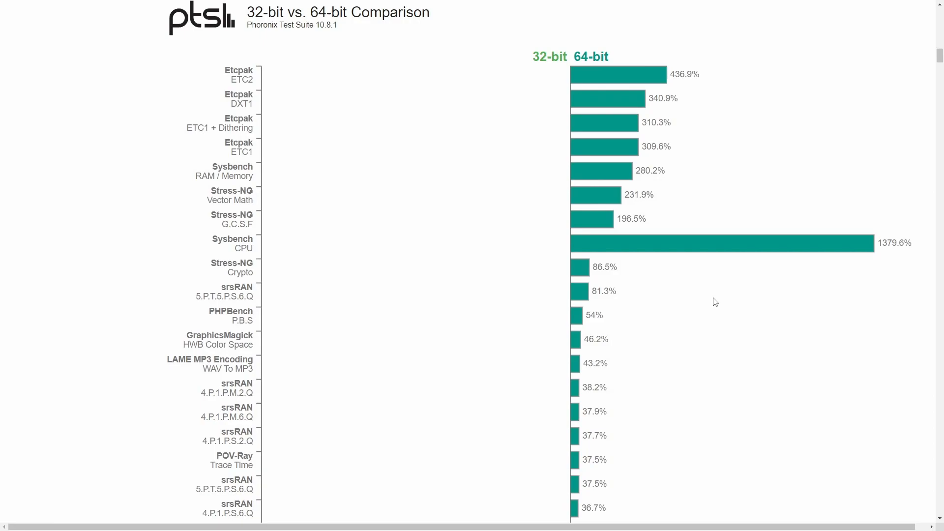
mouse_move(721, 301)
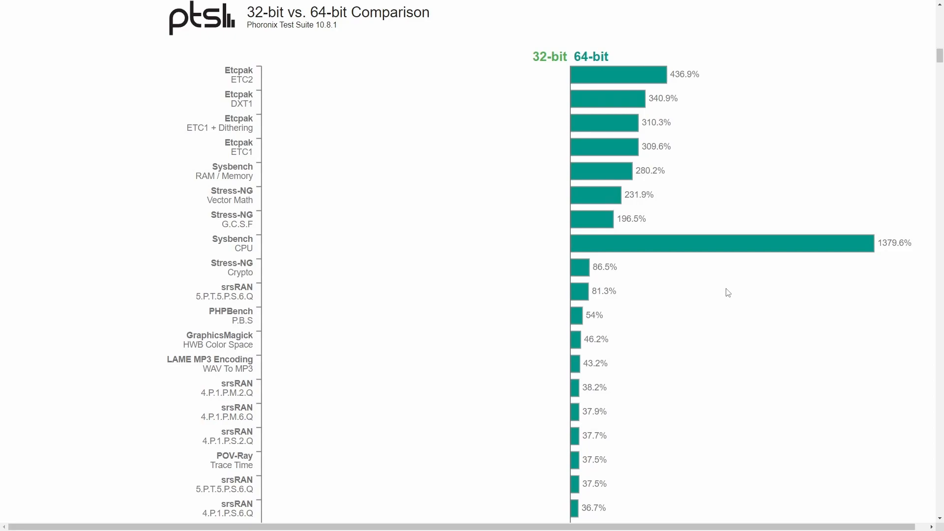
mouse_move(691, 315)
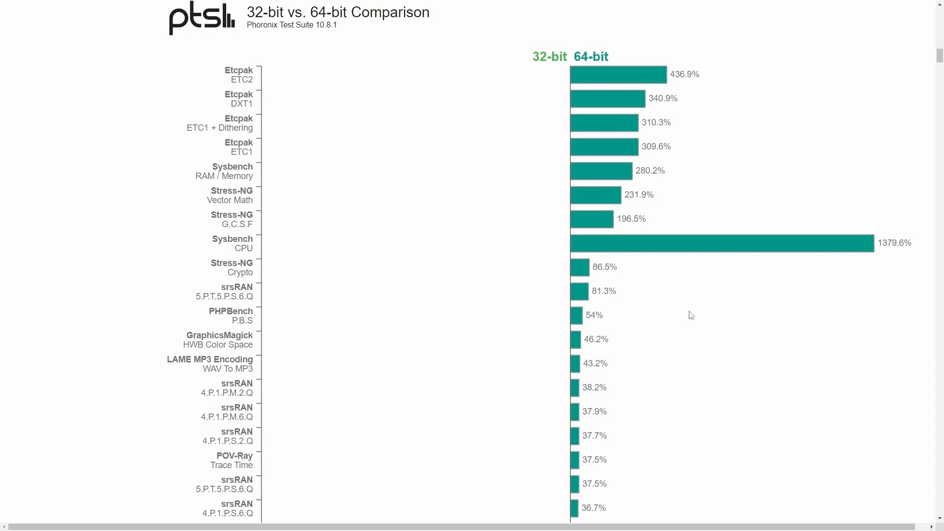
scroll(down, 3)
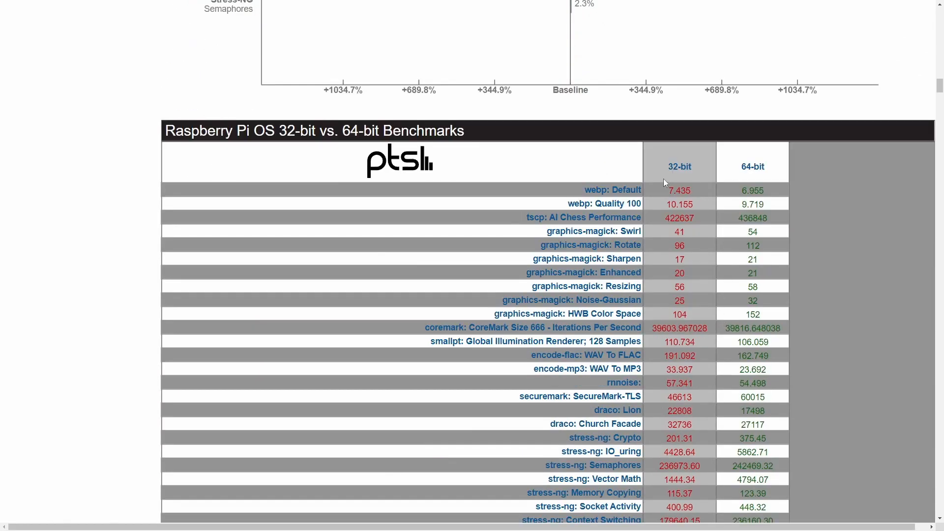
scroll(down, 3)
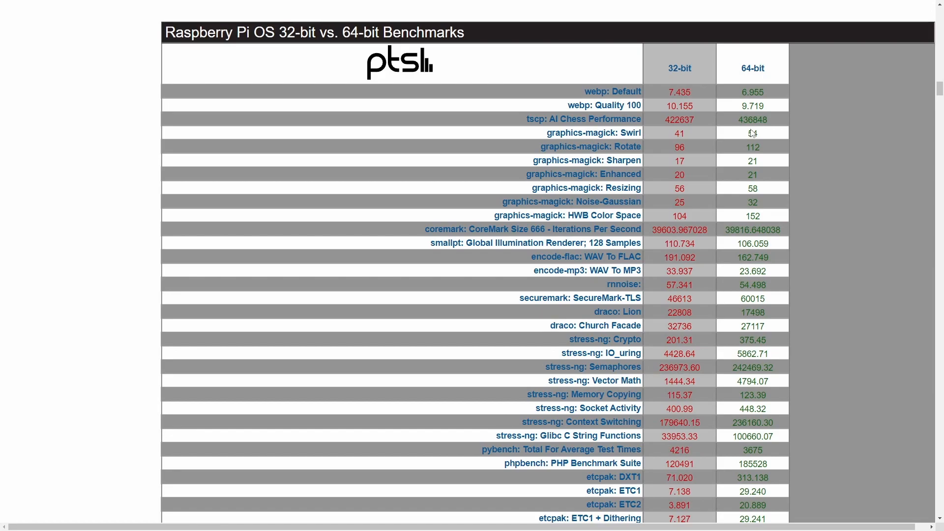
scroll(down, 3)
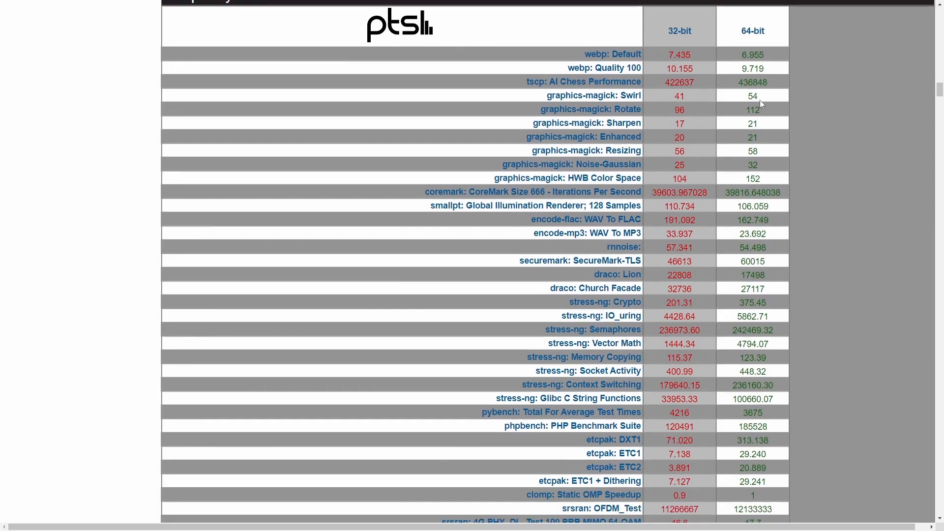
scroll(down, 3)
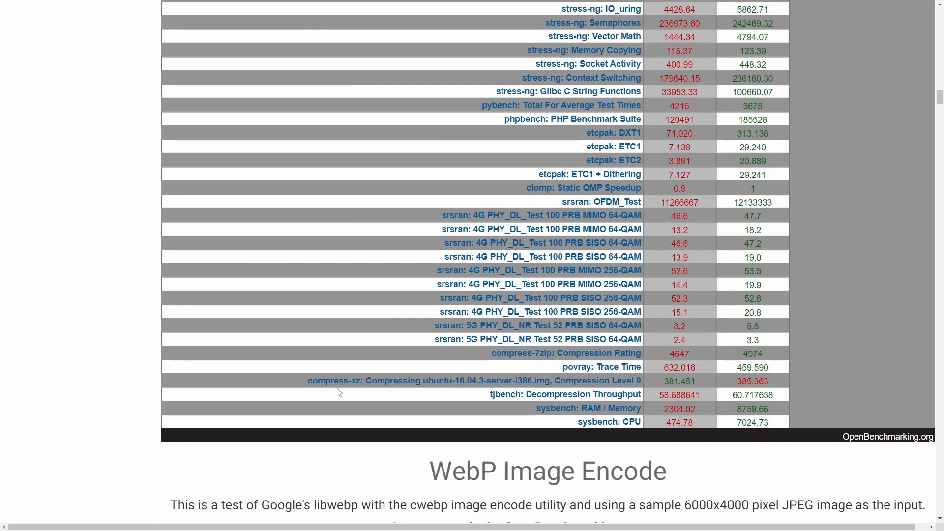
mouse_move(415, 381)
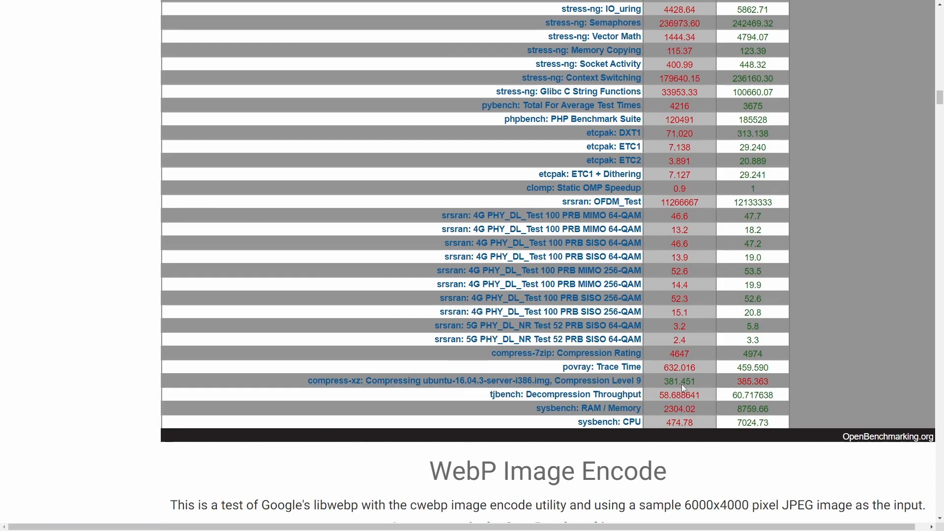
mouse_move(712, 385)
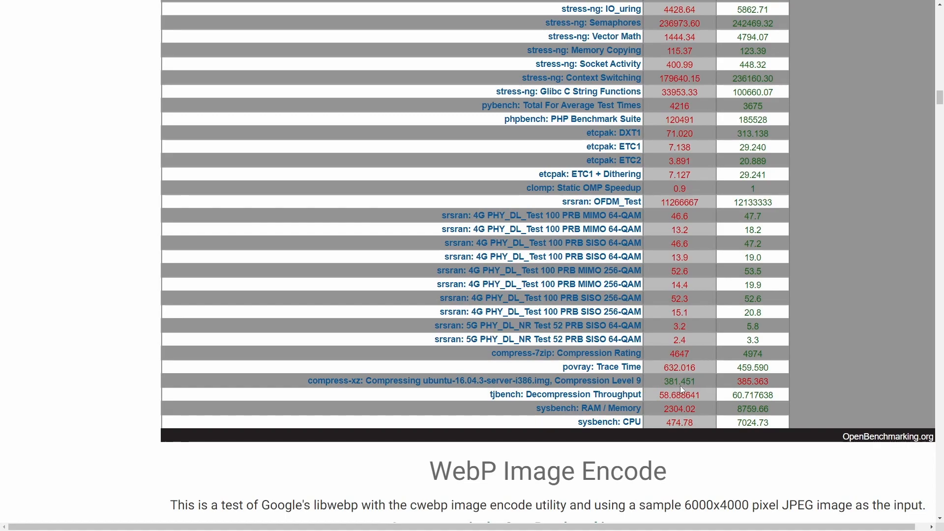
mouse_move(680, 390)
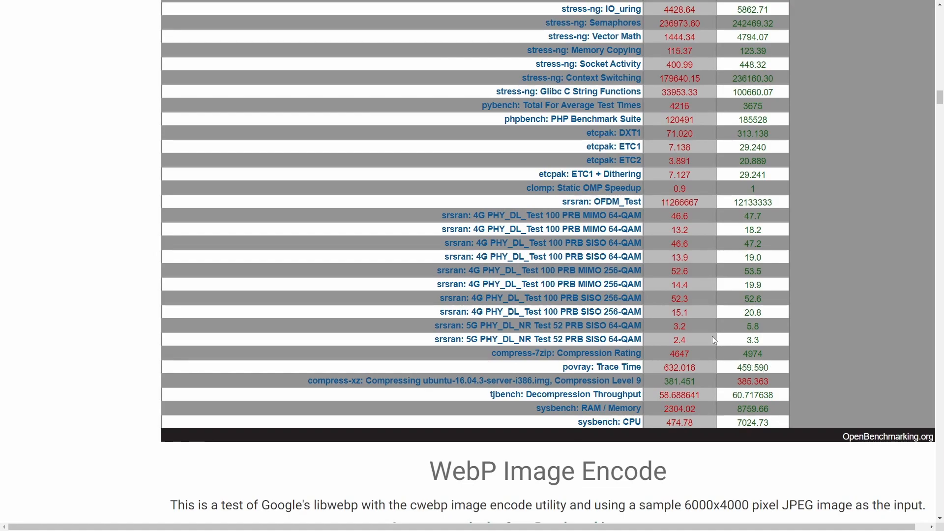
scroll(down, 3)
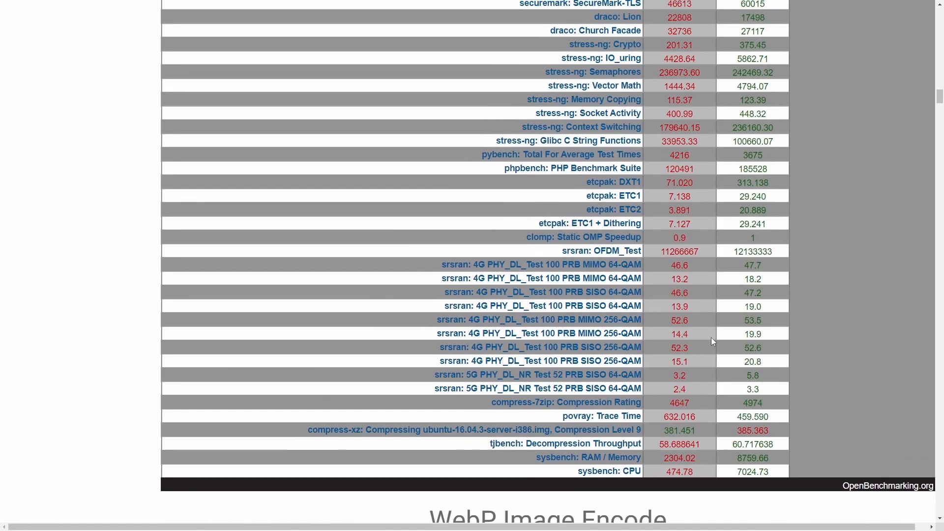
scroll(up, 3)
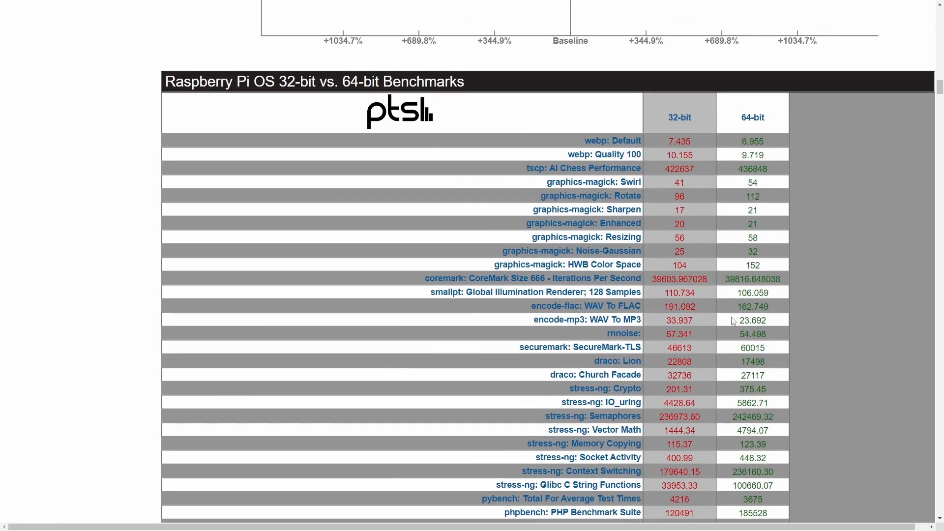
scroll(down, 3)
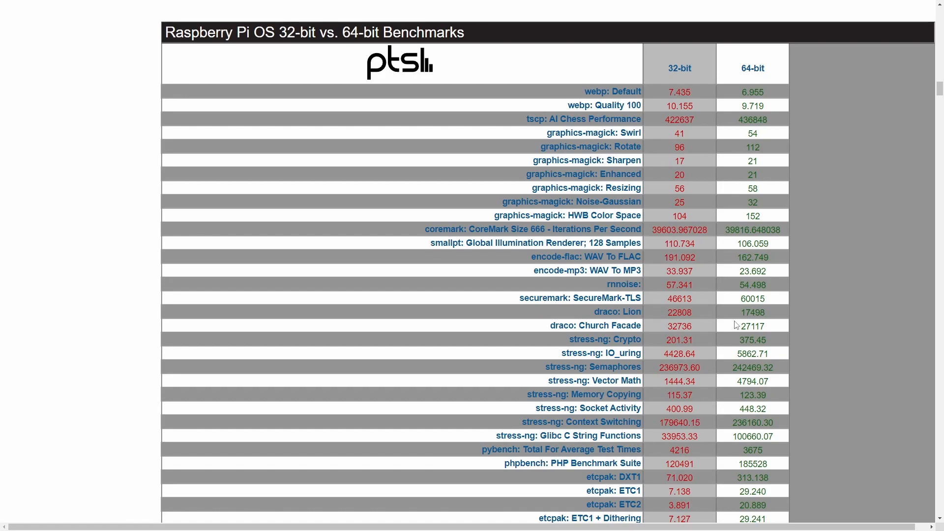
mouse_move(760, 271)
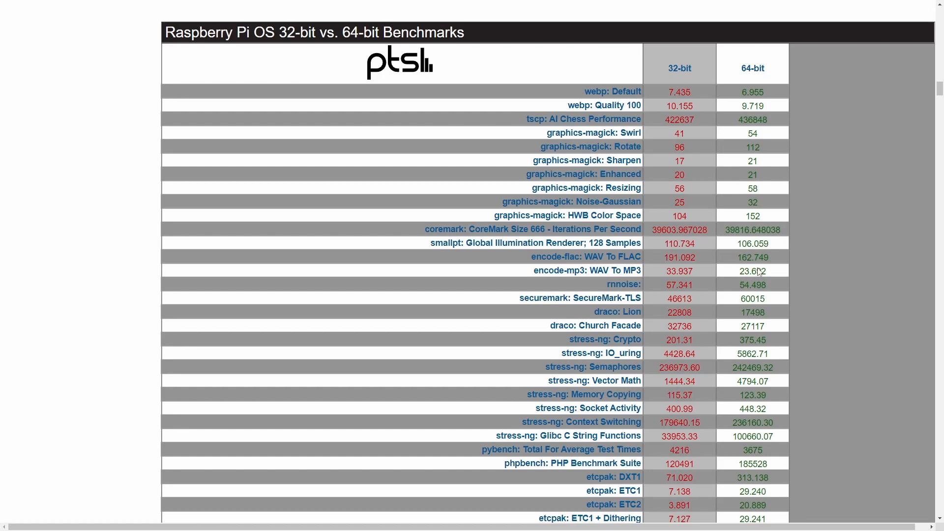
mouse_move(842, 234)
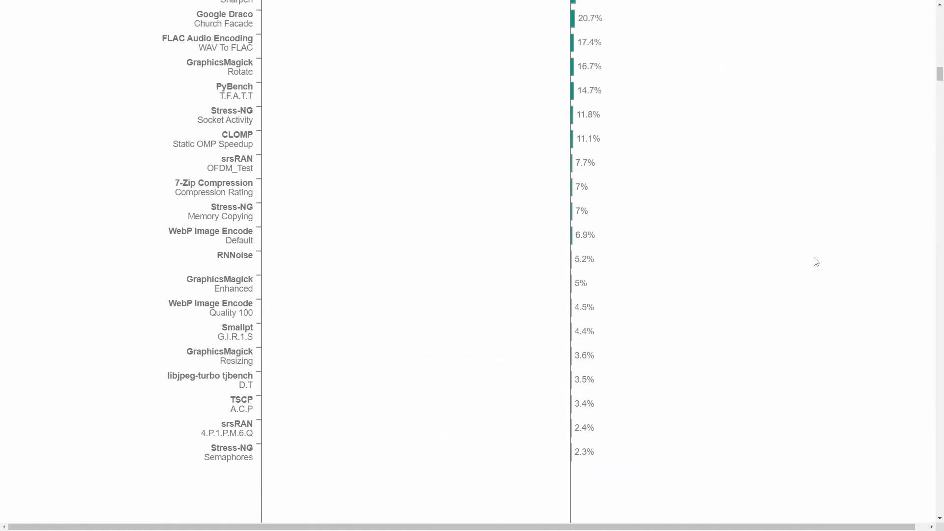
scroll(down, 3)
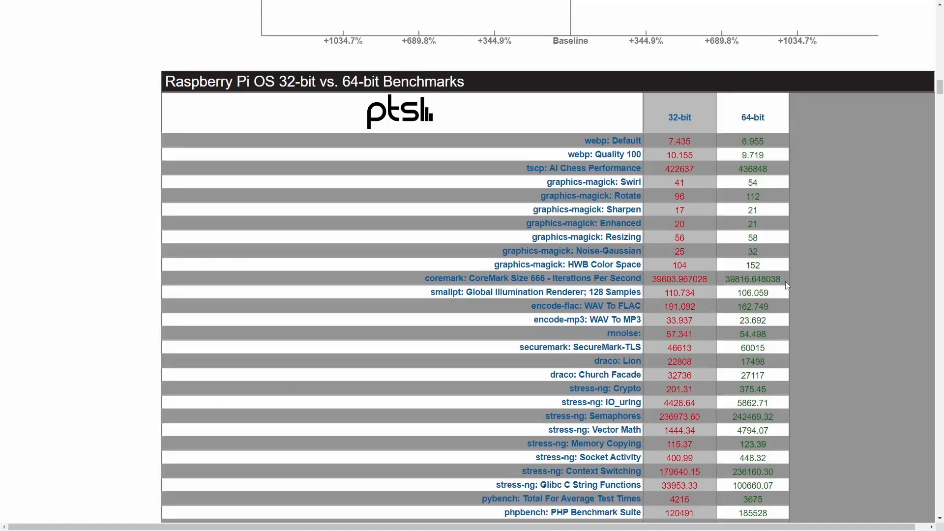
scroll(down, 3)
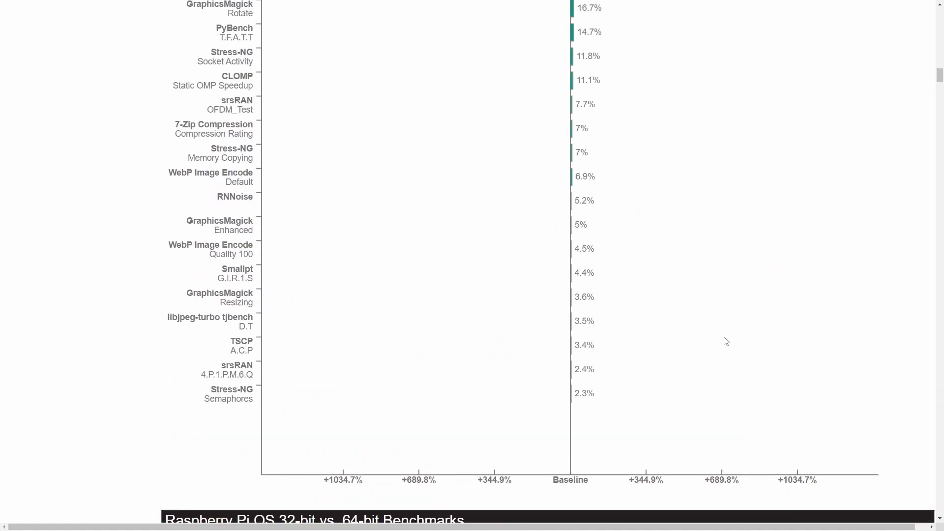
scroll(down, 3)
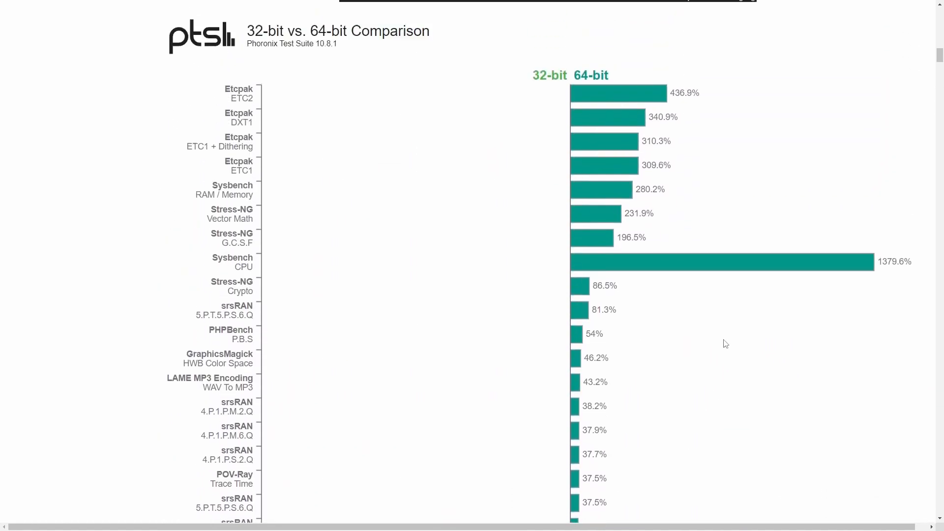